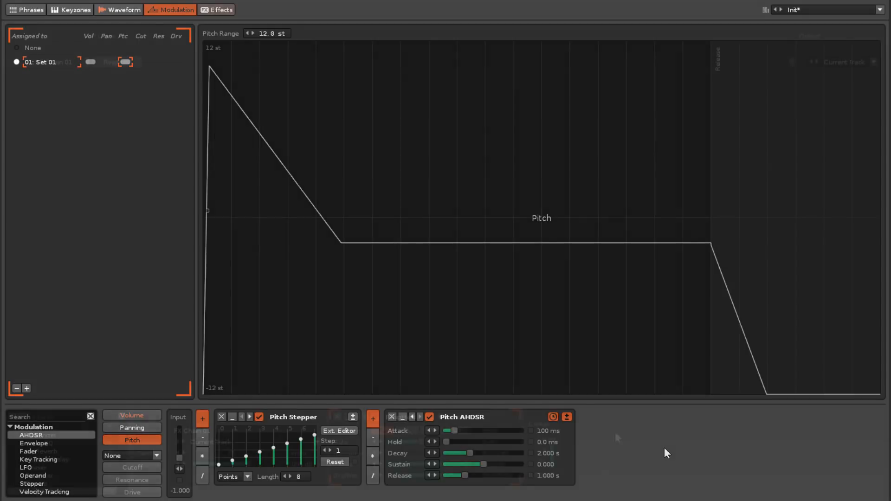
Step: Show the instrument's FX chain containing the RingMod device at note B-3
left_click(216, 10)
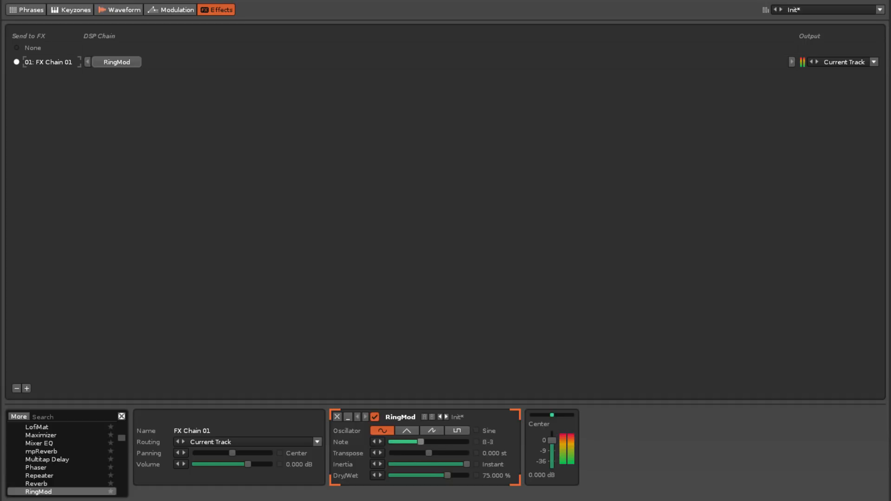
Step: Map the RingMod Note to Macro 1 across C-0 to B-9
left_click_drag(404, 442, 425, 443)
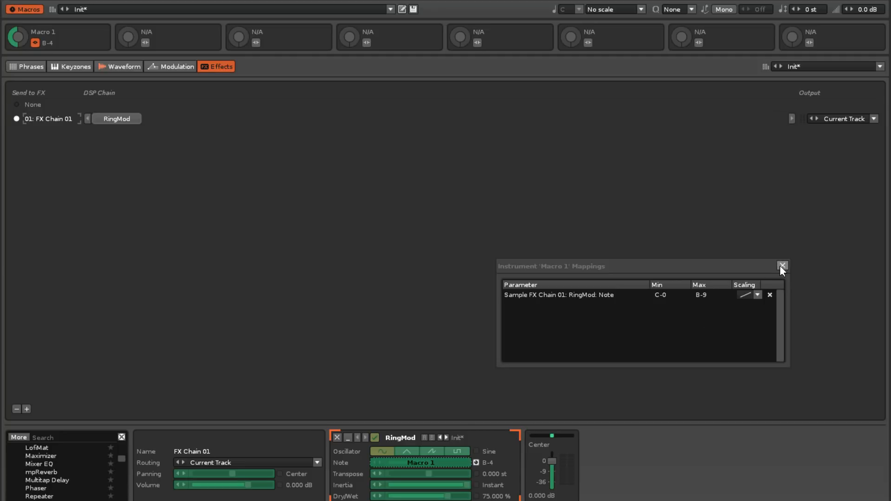
Step: Close the Macro 1 mappings list and turn Macro 1 to set the RingMod note to A-4
left_click(781, 266)
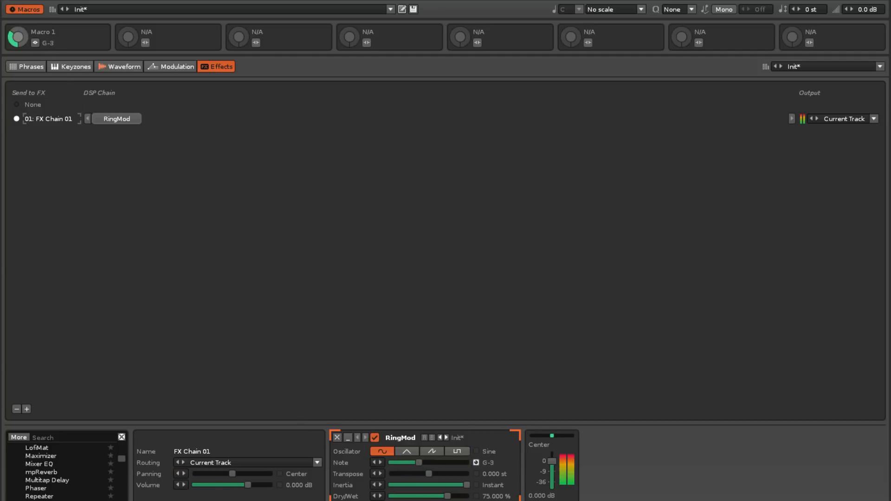
left_click_drag(418, 463, 446, 463)
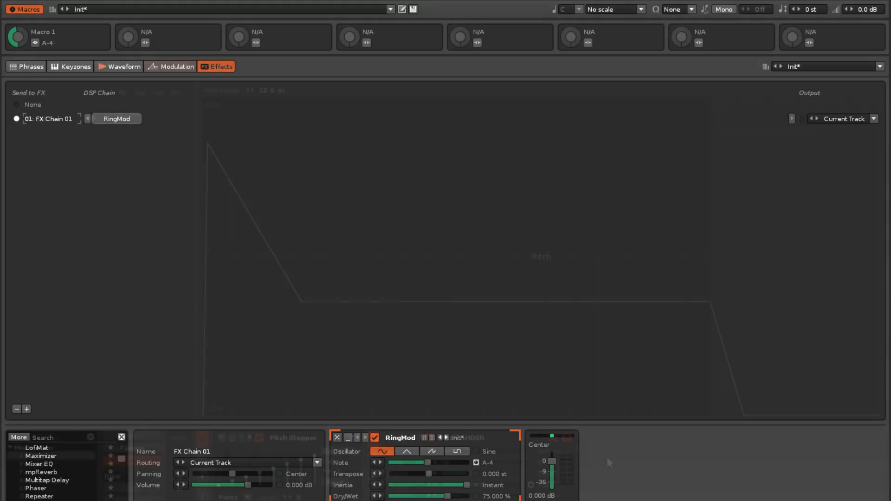
Step: On the Modulation page, turn Macro 1 down to drop the Pitch AHDSR sustain to 0.048
left_click(175, 66)
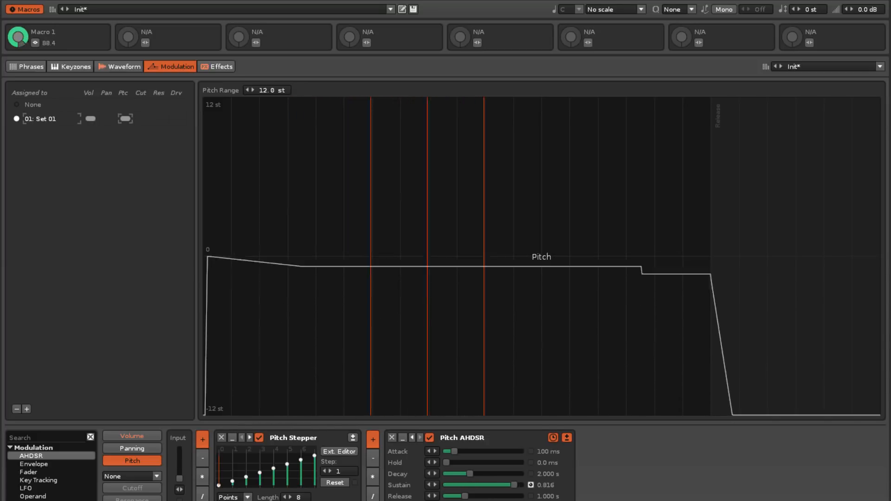
left_click_drag(503, 485, 474, 485)
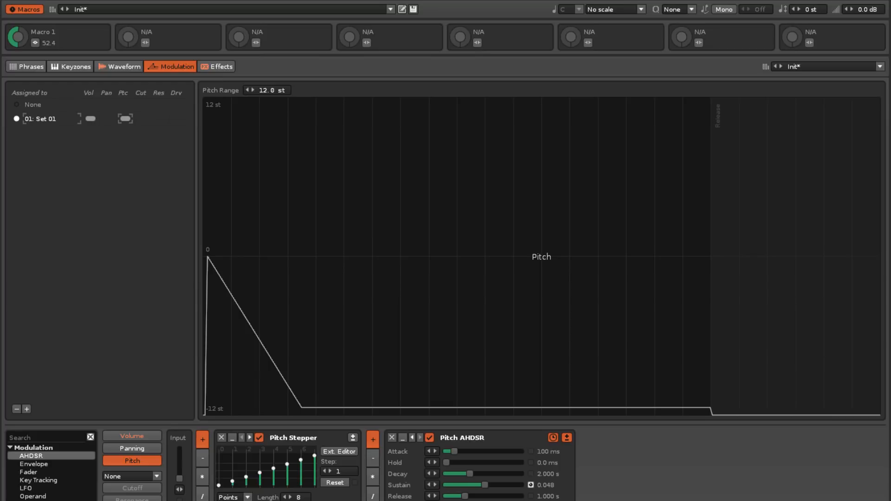
mouse_move(22, 47)
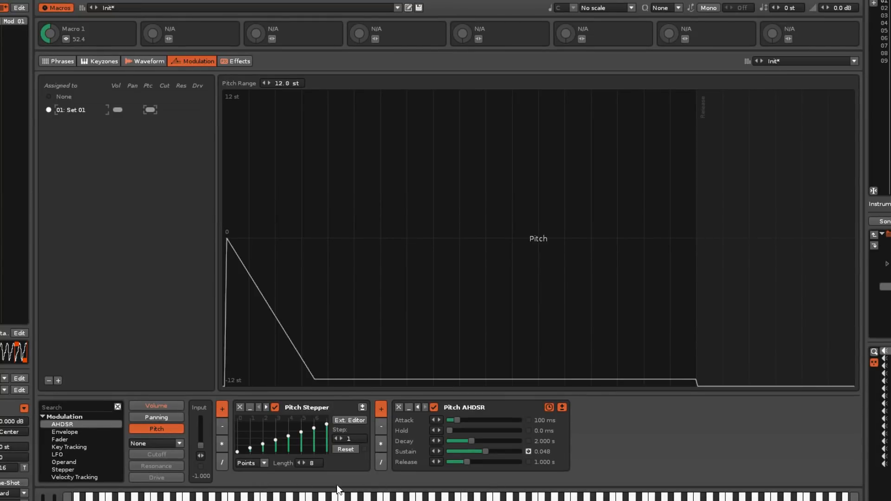
mouse_move(306, 492)
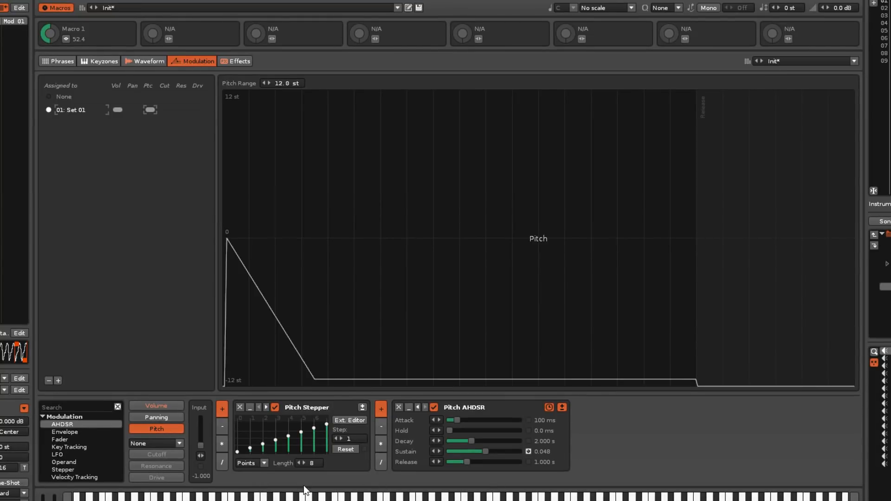